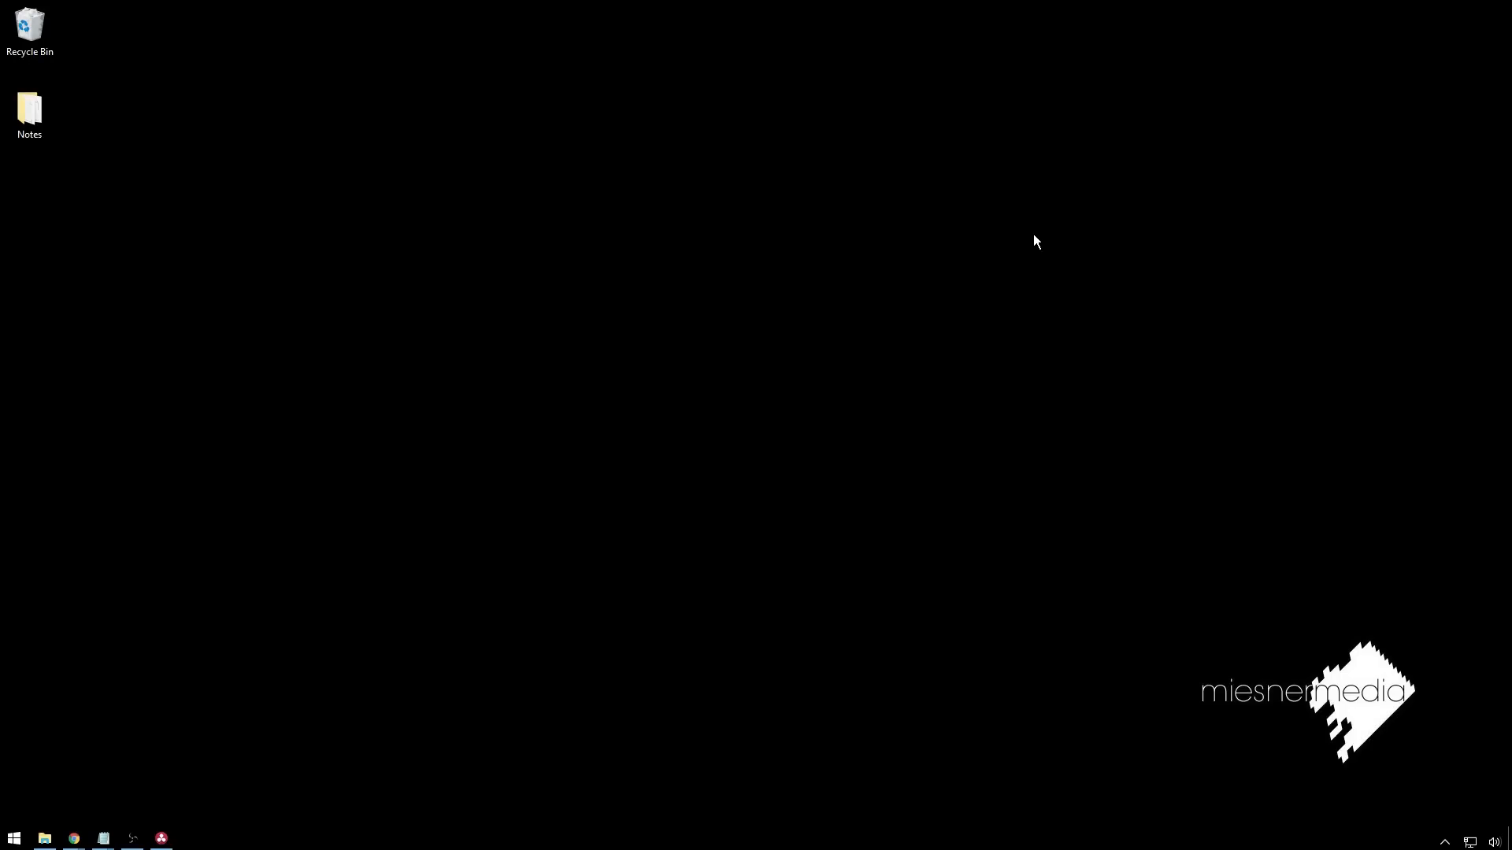
mouse_move(904, 233)
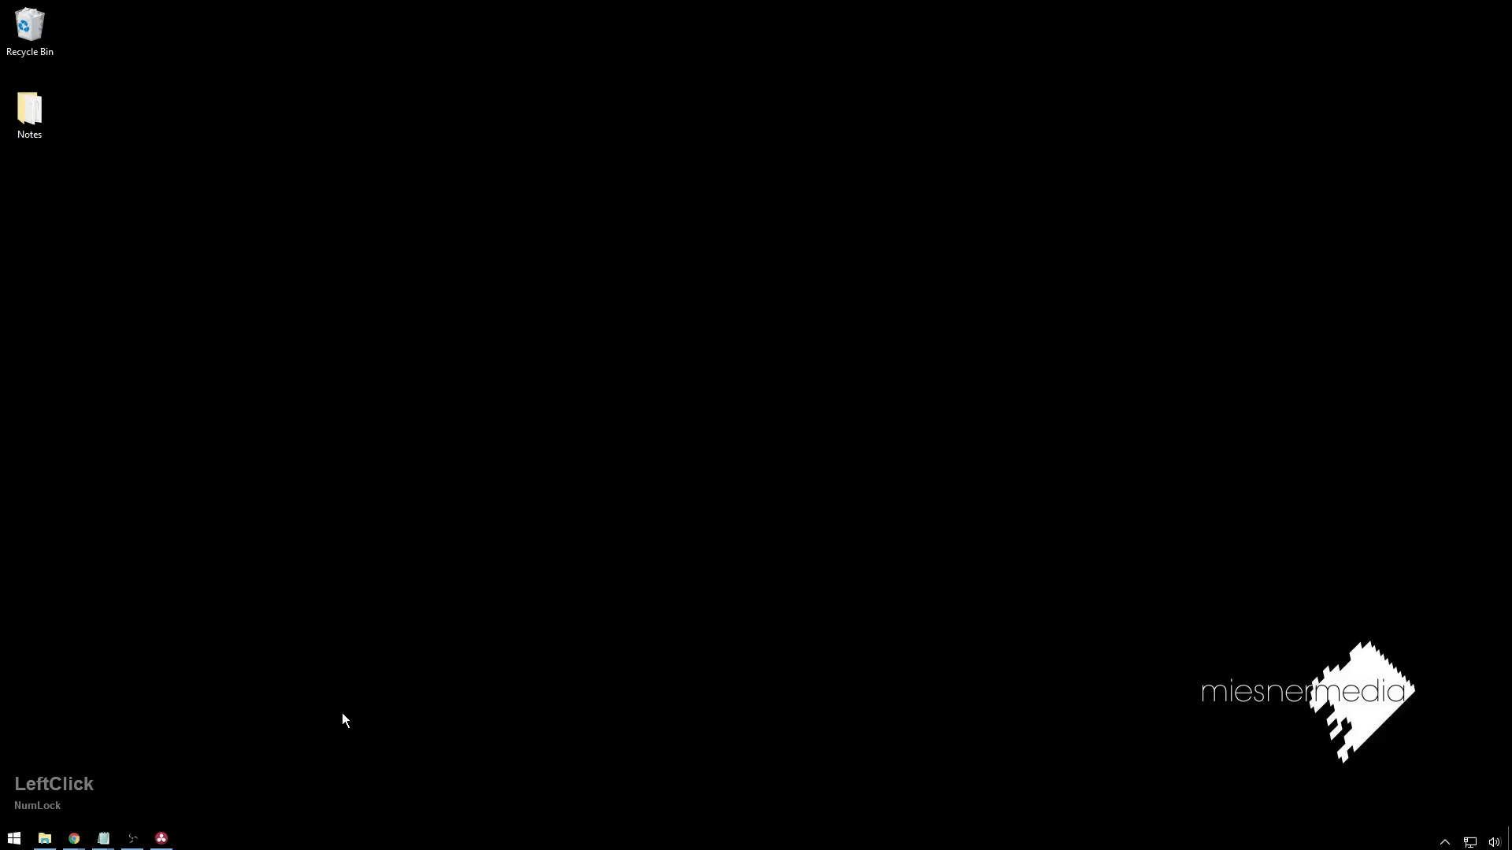
mouse_move(250, 691)
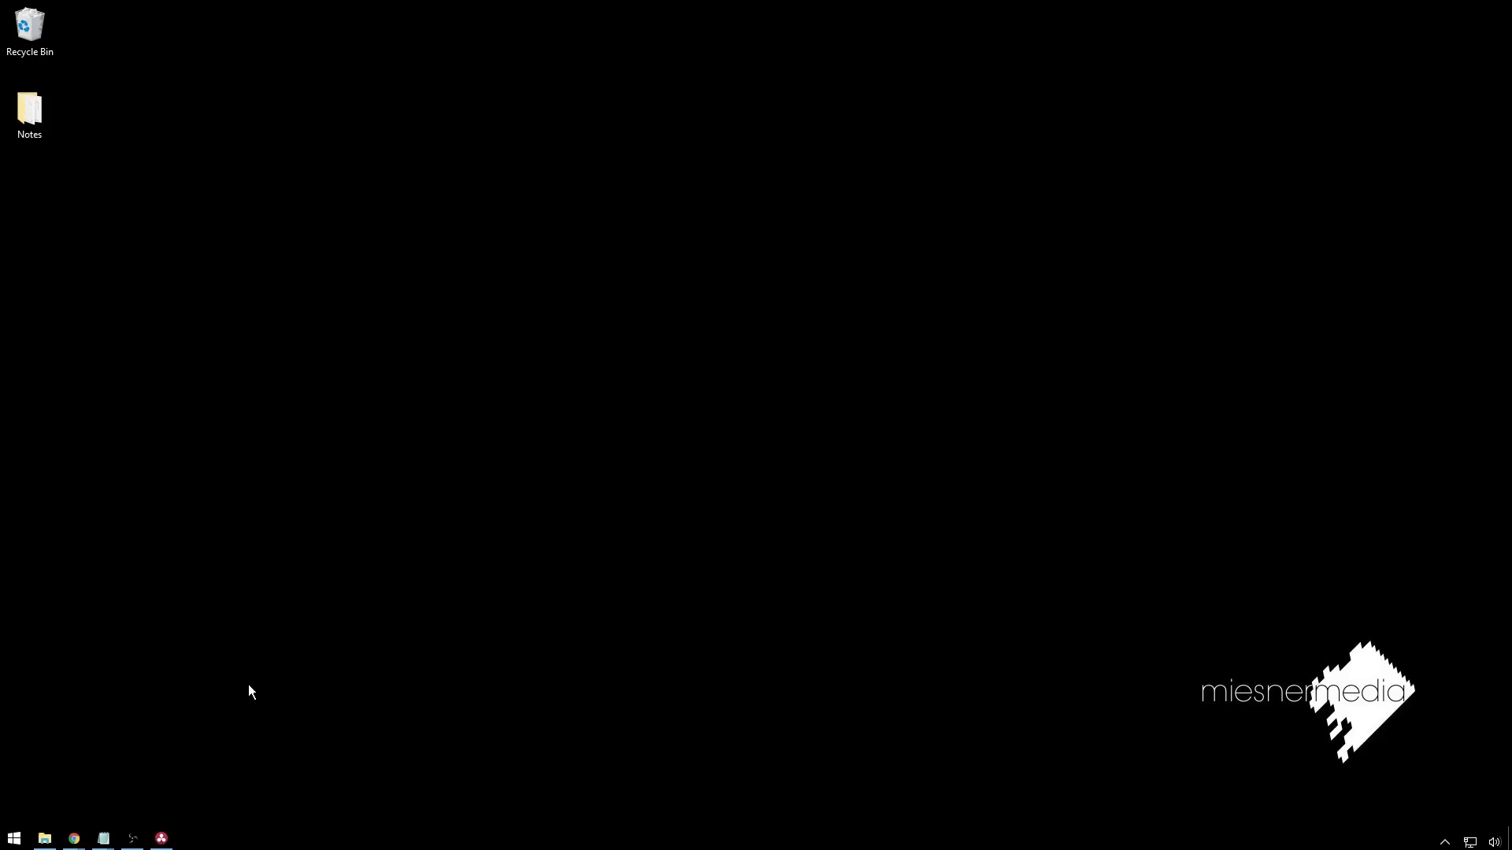
mouse_move(238, 589)
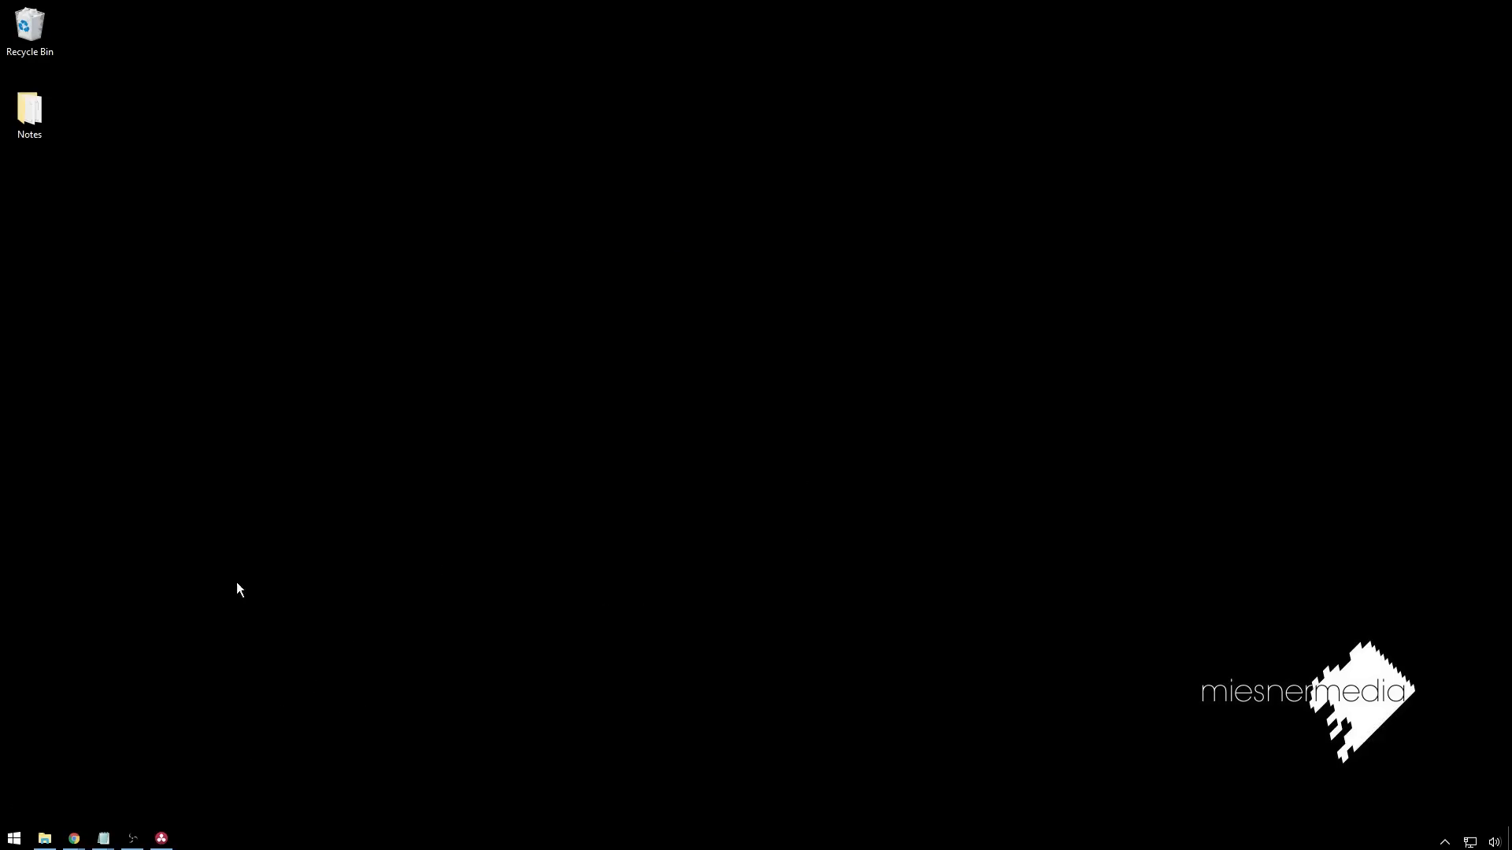
Apply the Simple Sitcom LUT from House LUTs Log to node 01 via its 3D LUT menu
left_click(161, 839)
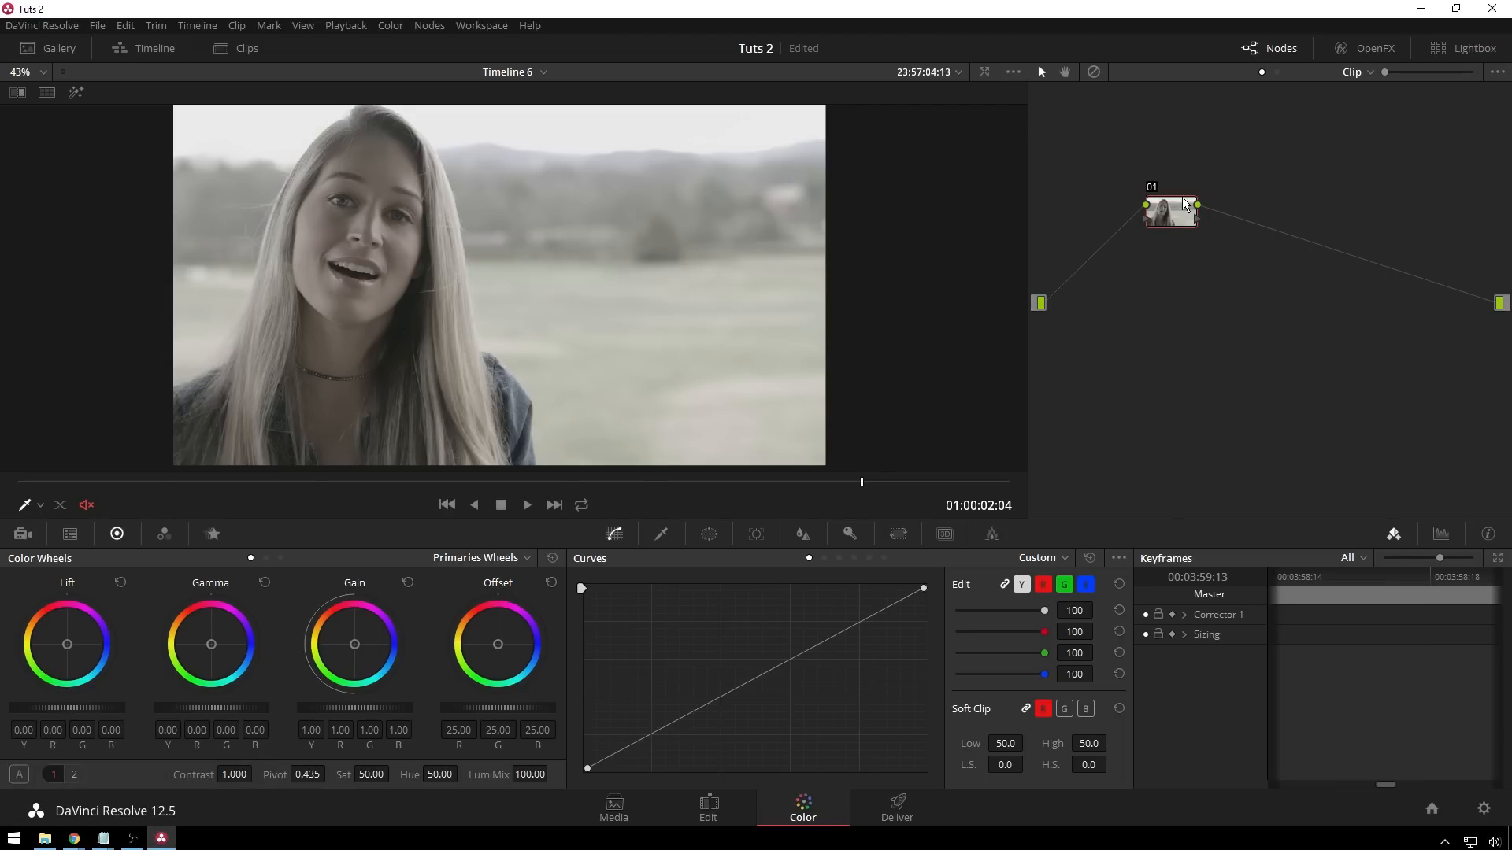
right_click(1170, 214)
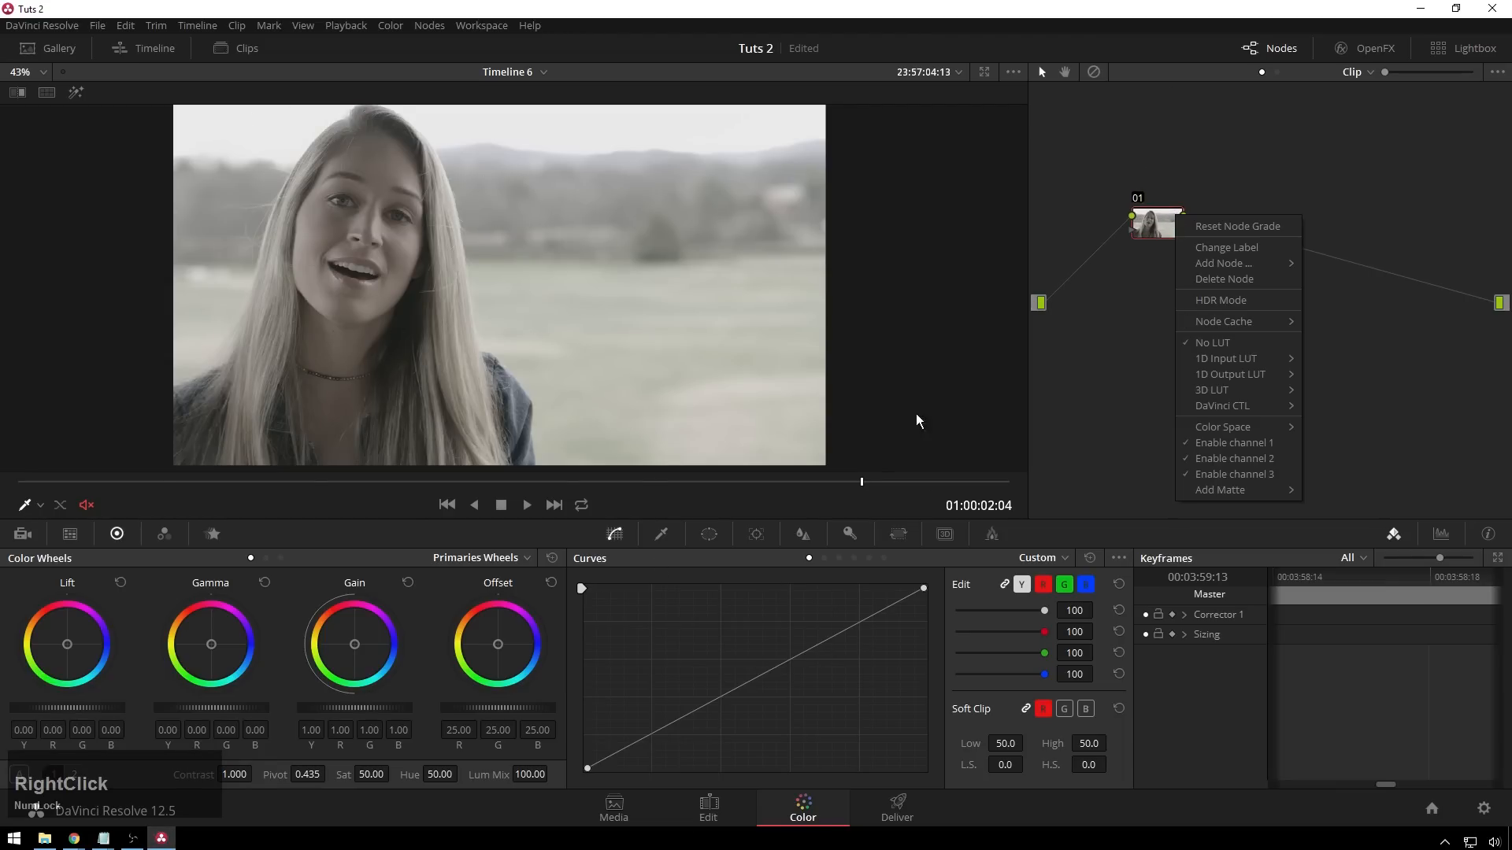
mouse_move(1226, 357)
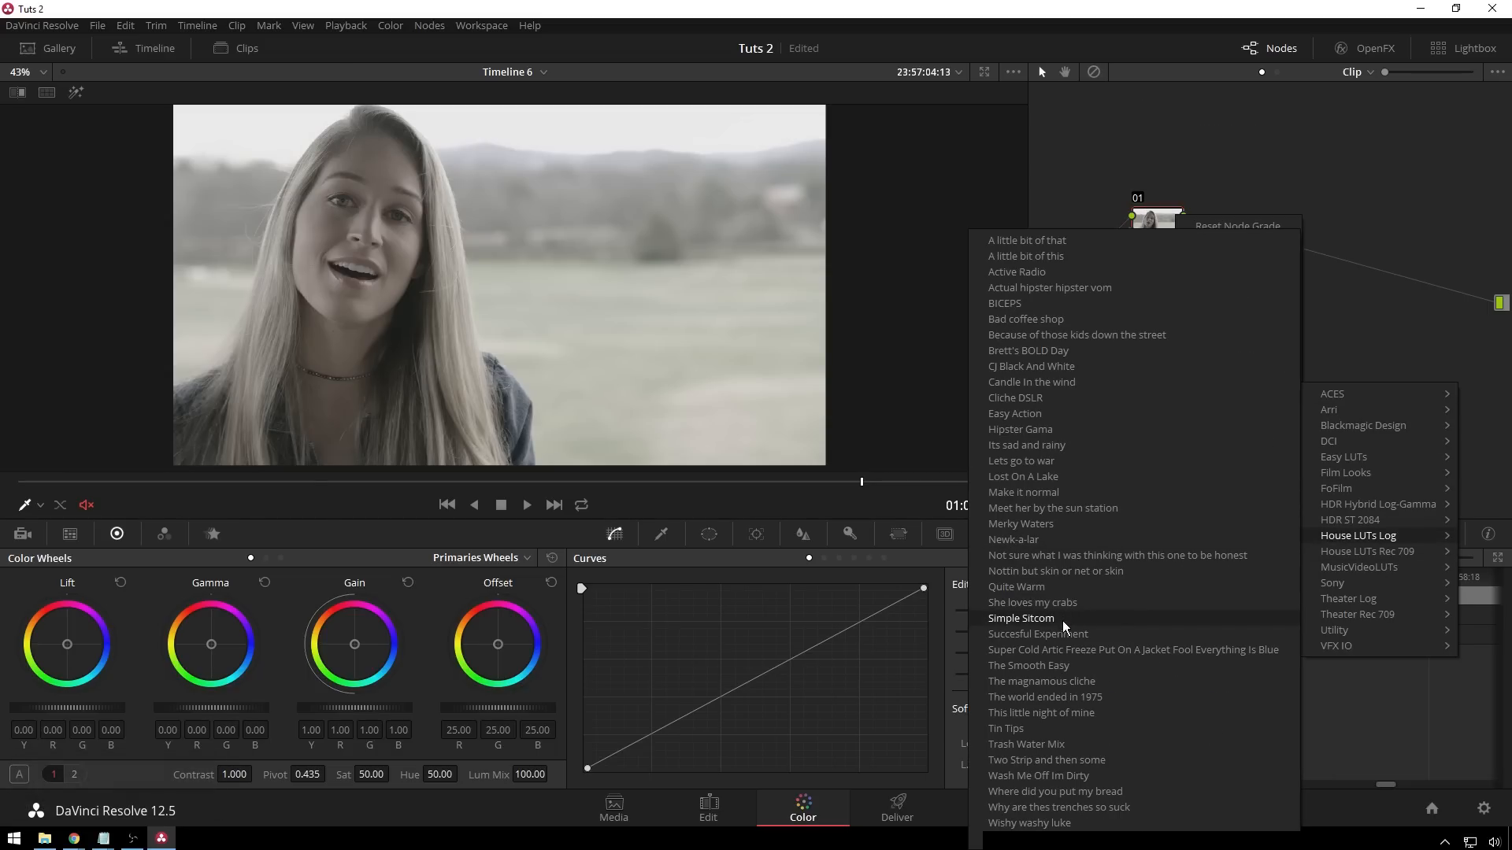
left_click(1020, 618)
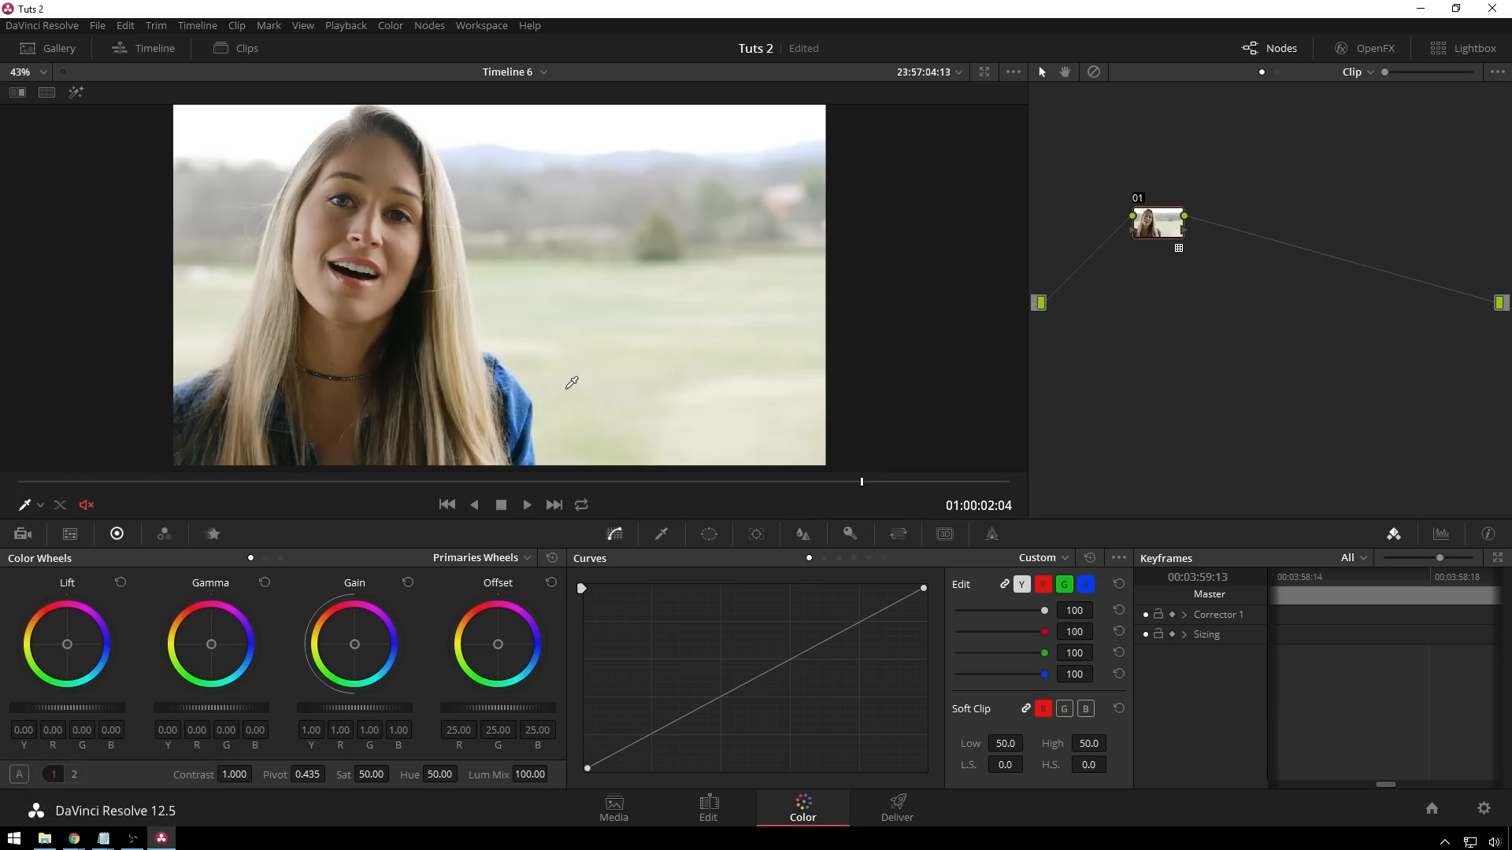
mouse_move(975, 280)
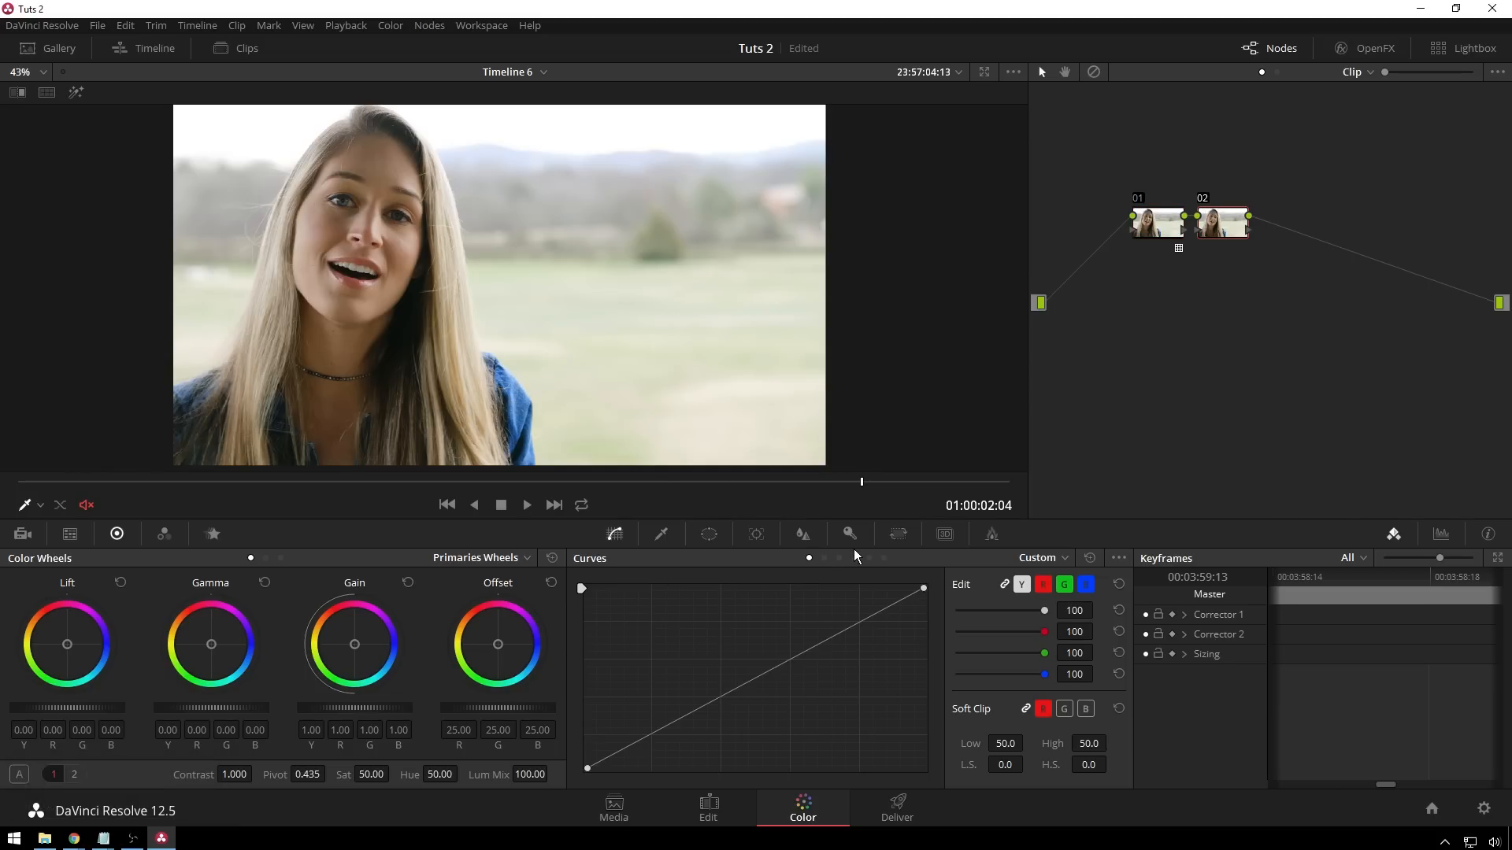
Set the Curves palette on the new serial node 02 to Hue Vs Hue mode
left_click(836, 557)
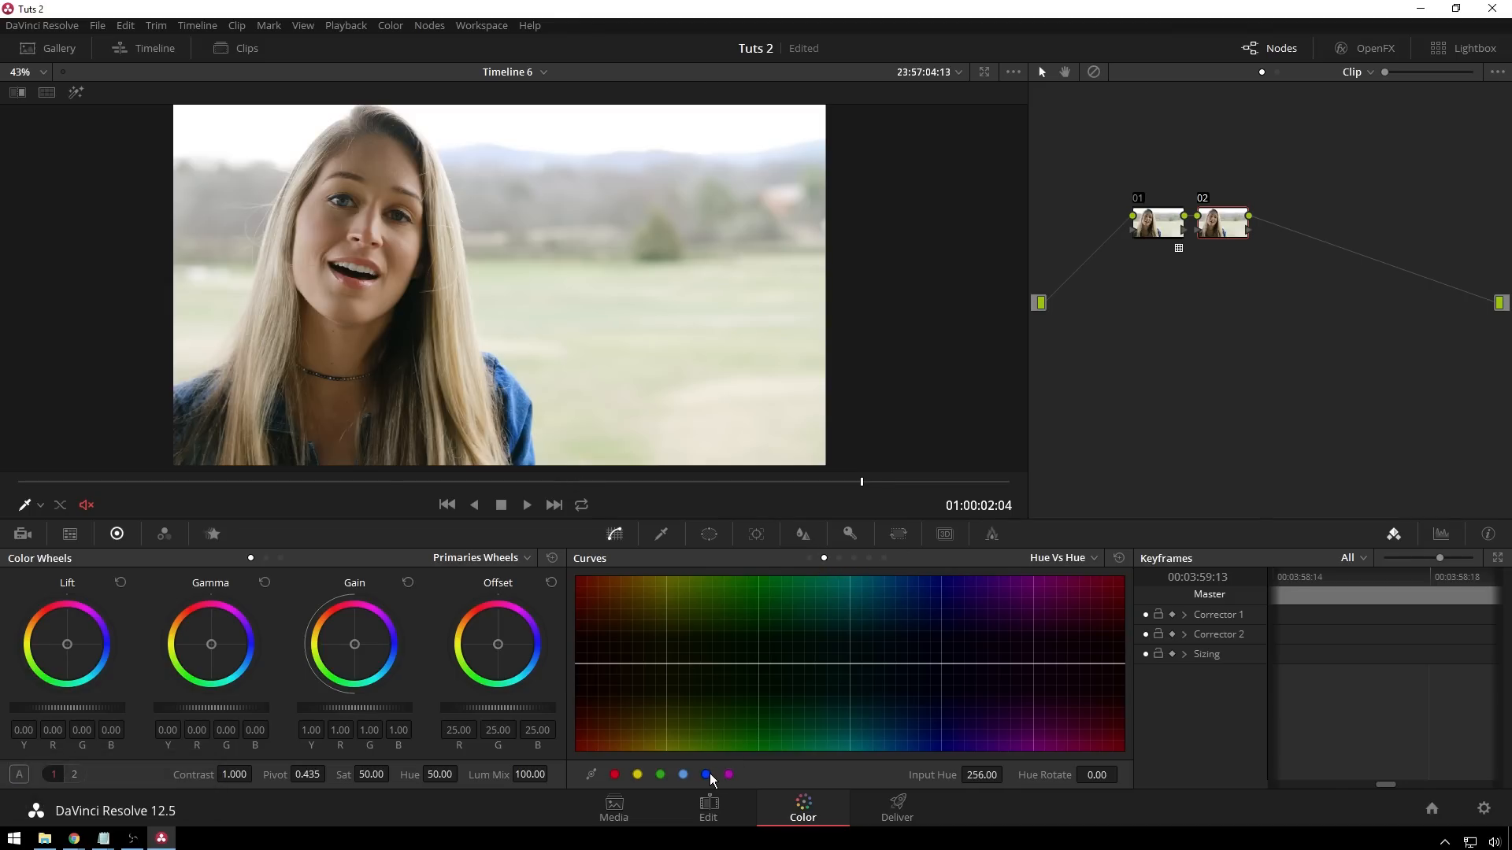
Select the blue swatch to place control points around the blues on the Hue vs Hue curve
left_click(705, 775)
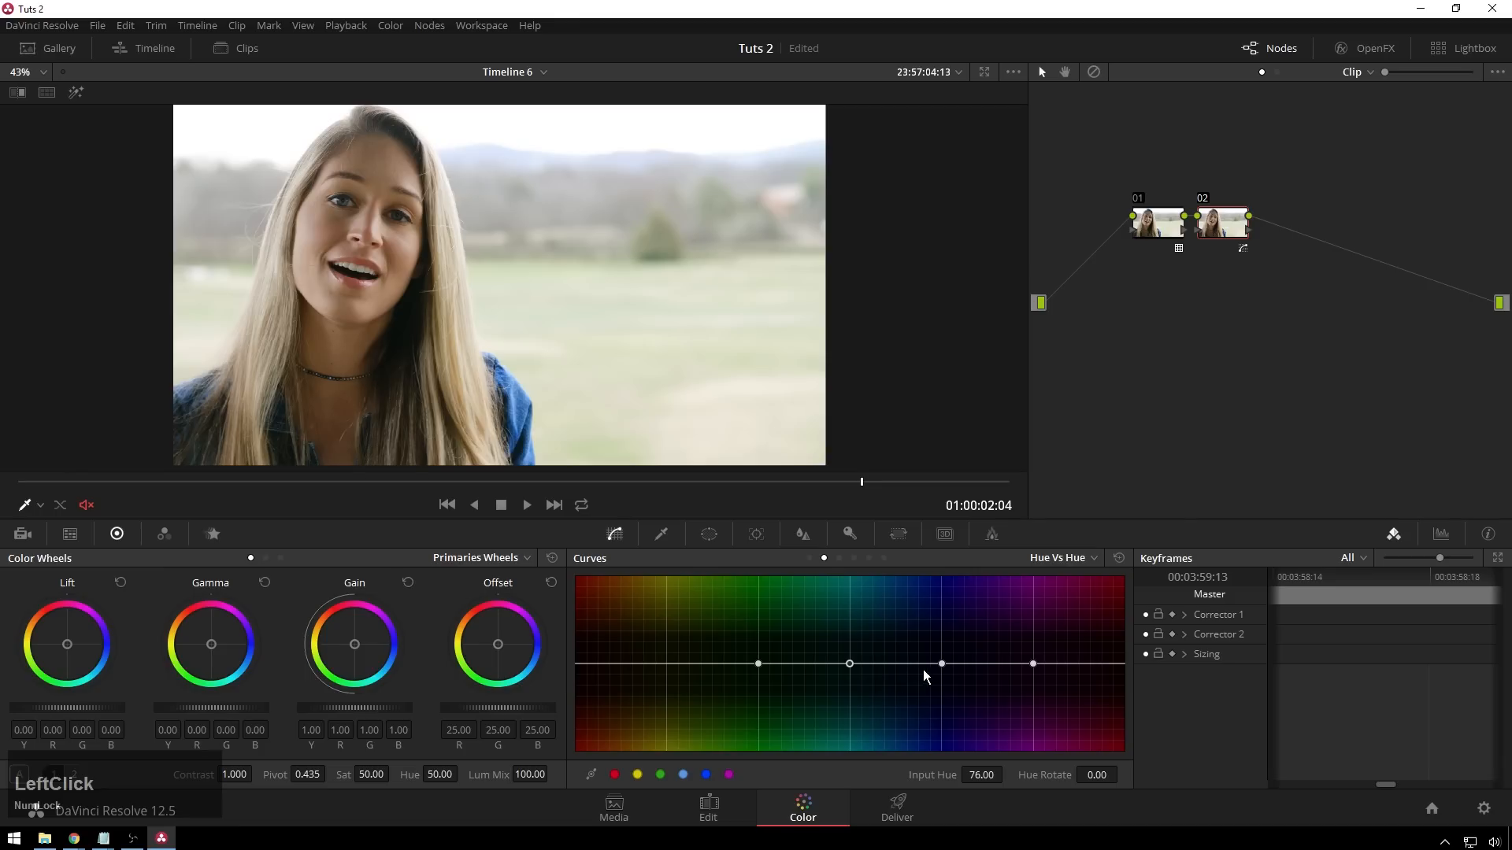
left_click(940, 663)
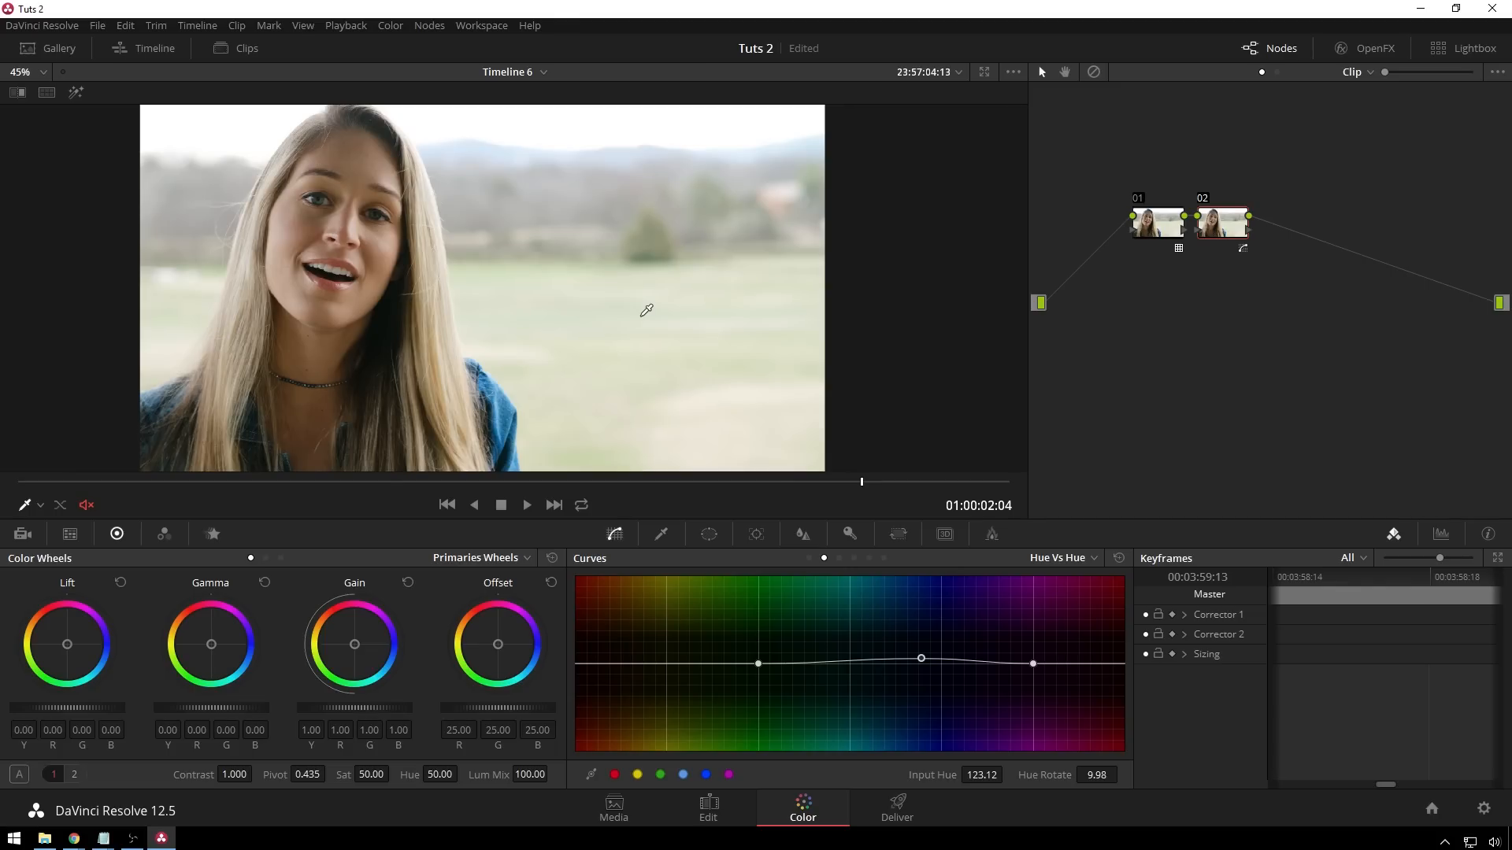
mouse_move(1183, 245)
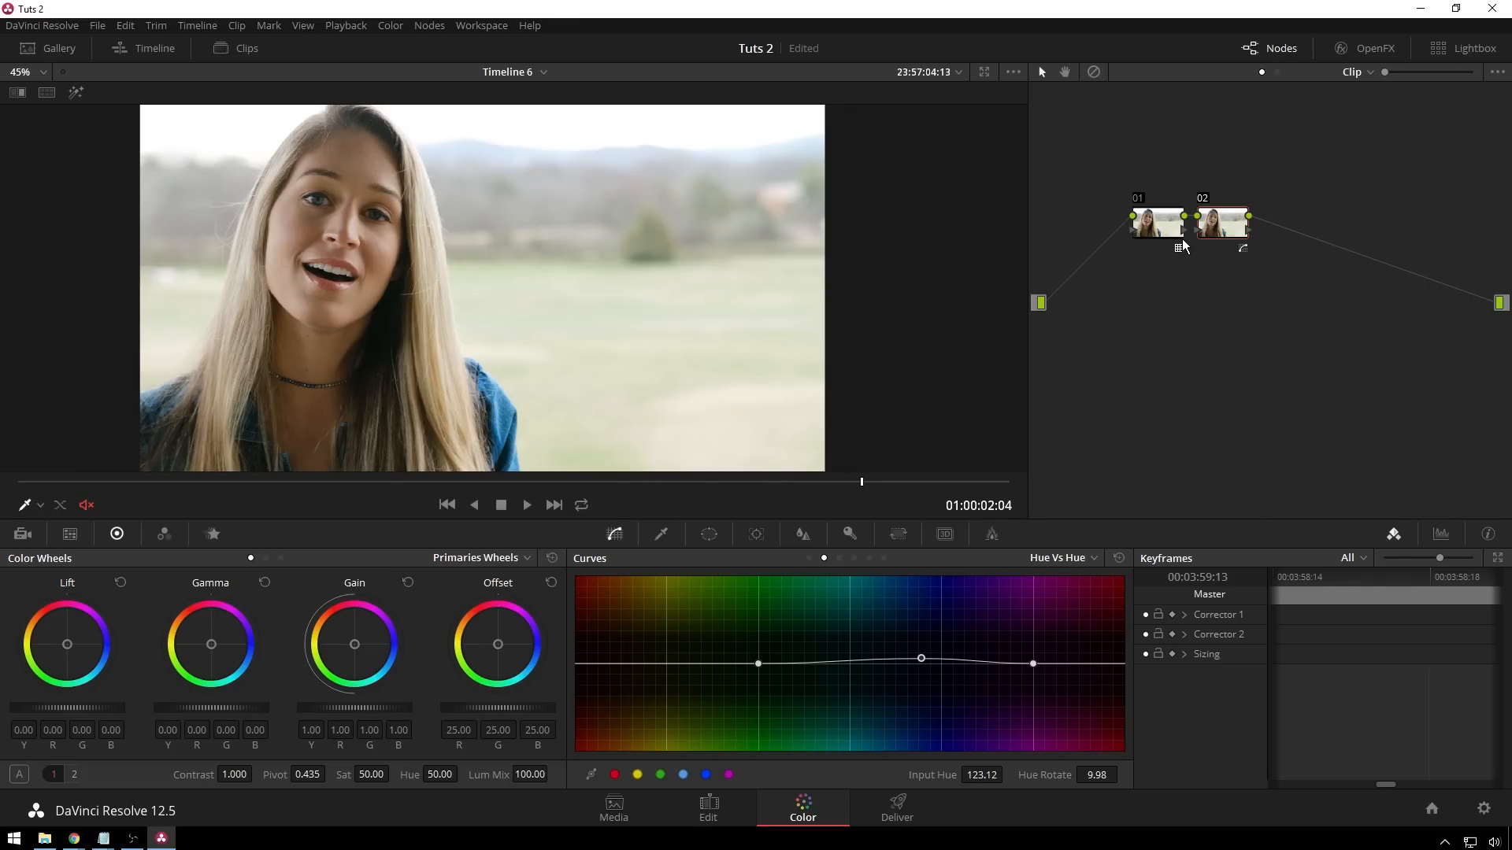